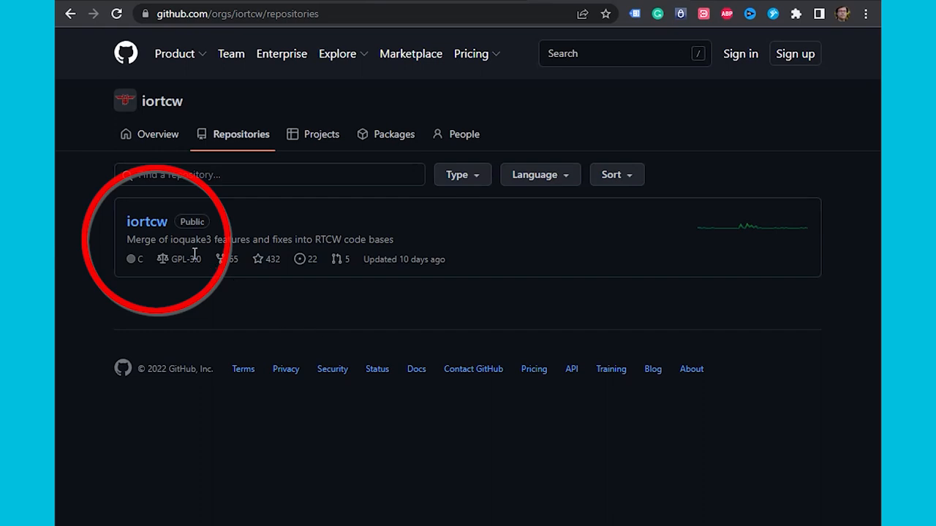
# Download iortcw-1.51c-win-x64.zip from the iortcw 1.51c release assets.
pyautogui.click(146, 221)
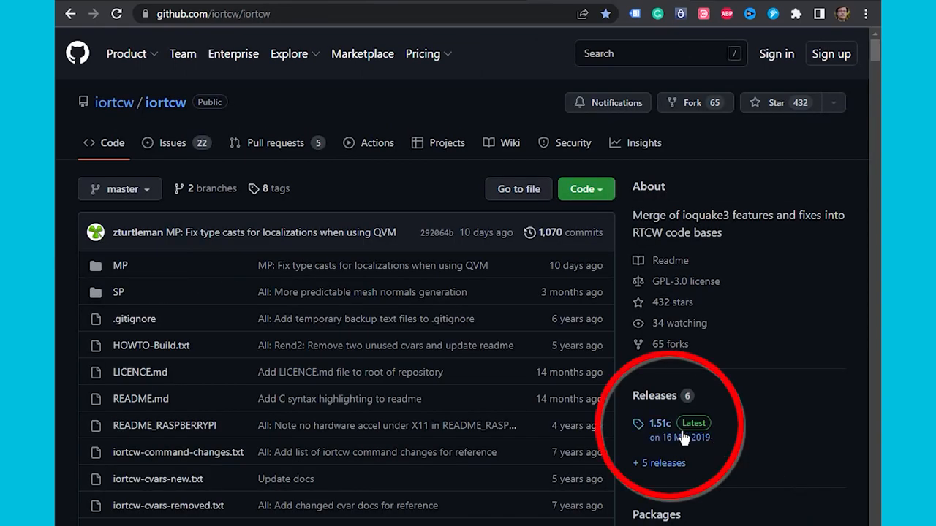
pyautogui.click(659, 423)
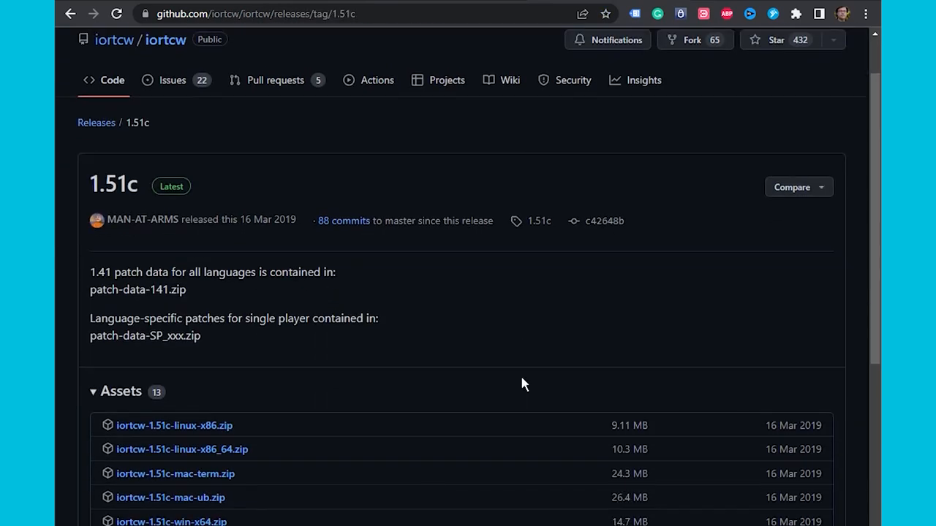
pyautogui.scroll(-3)
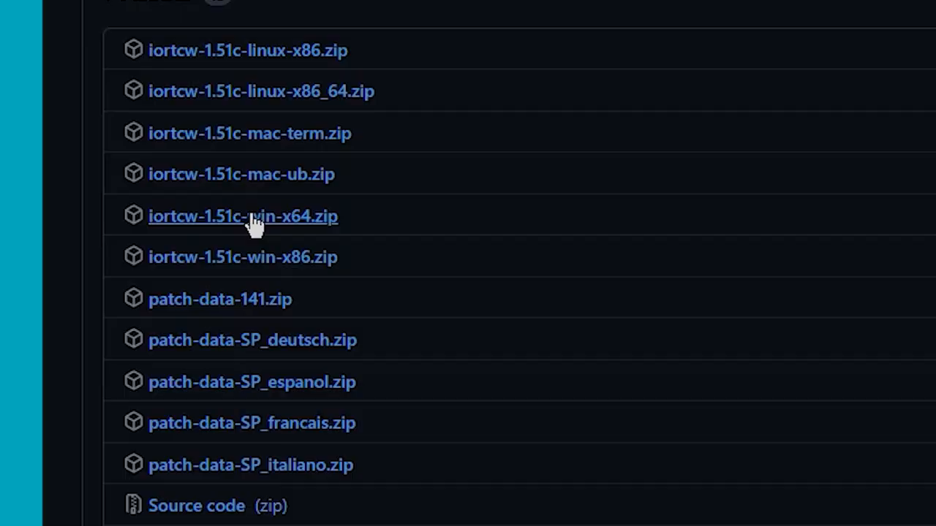
pyautogui.click(242, 215)
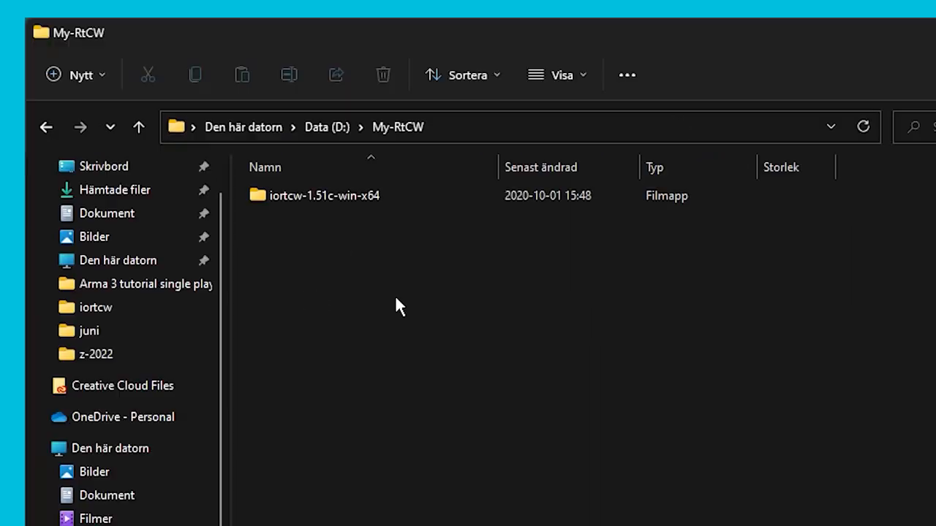
# Copy the pk3 files from the Steam RTCW Main folder into iortcw-1.51c-win-x64\Main.
pyautogui.click(324, 195)
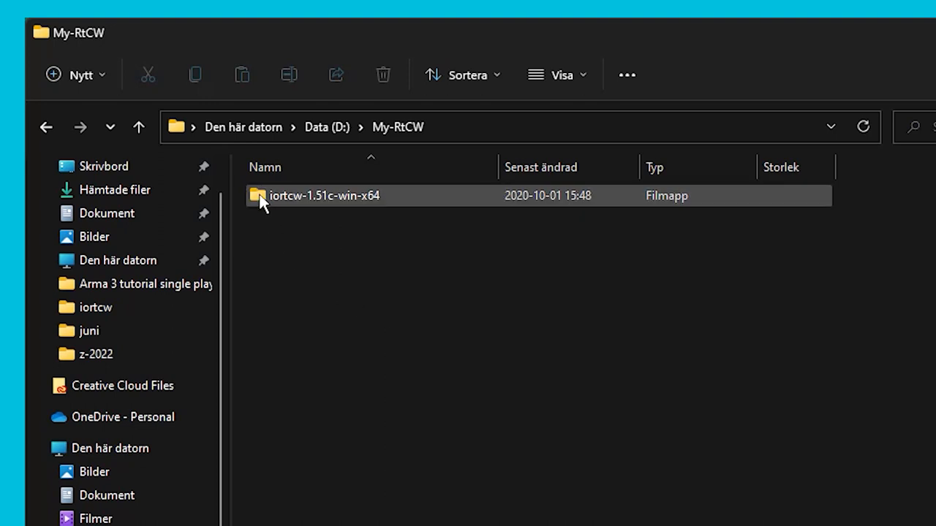
pyautogui.doubleClick(325, 195)
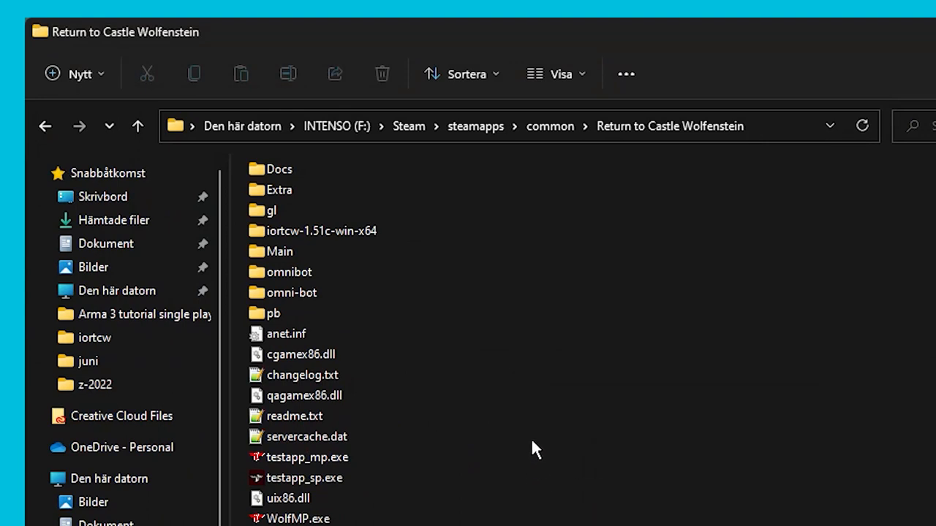
pyautogui.doubleClick(279, 251)
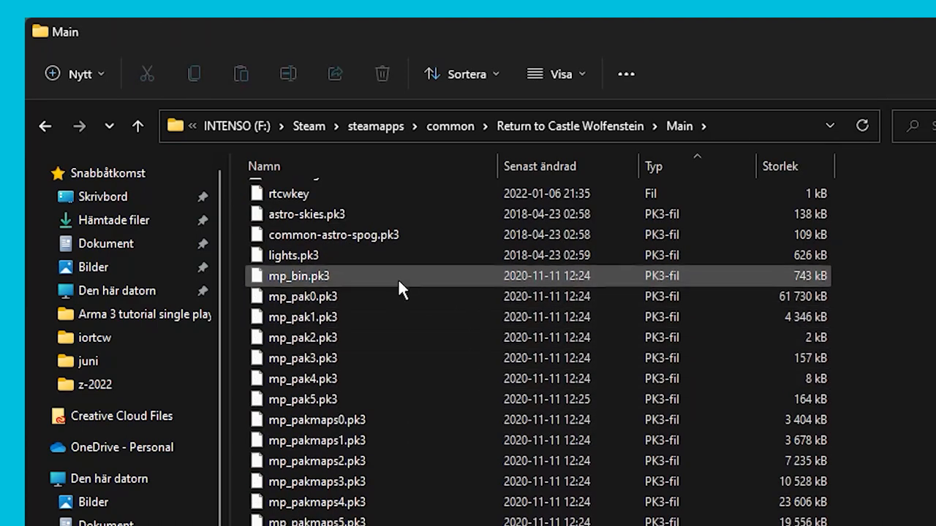
pyautogui.rightClick(302, 337)
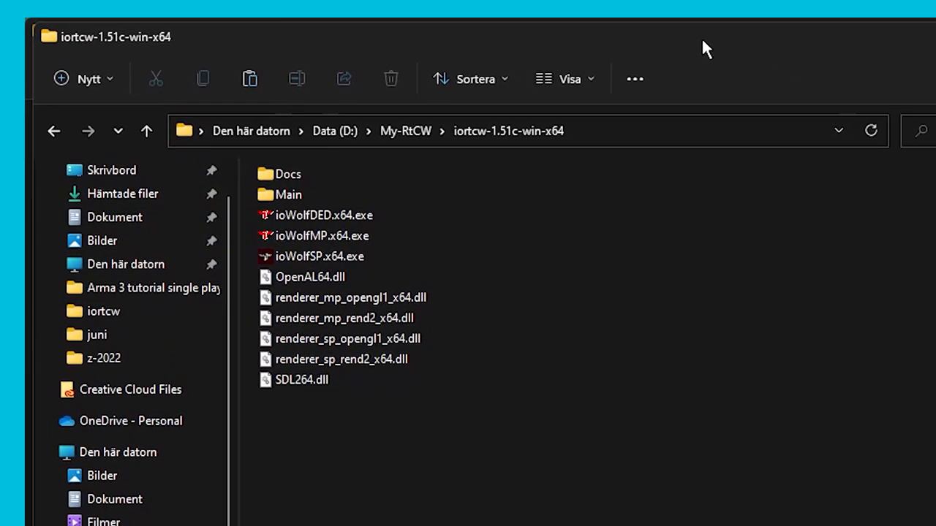
pyautogui.doubleClick(289, 195)
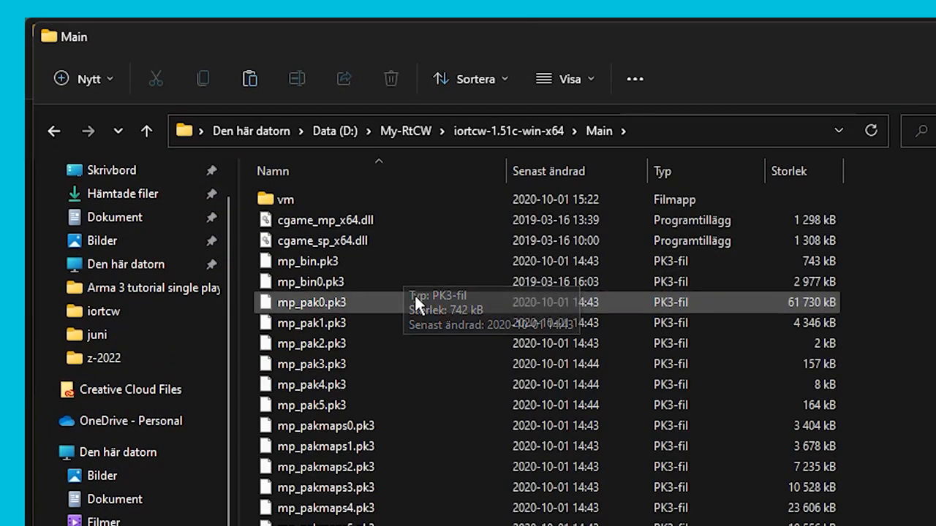
pyautogui.rightClick(449, 329)
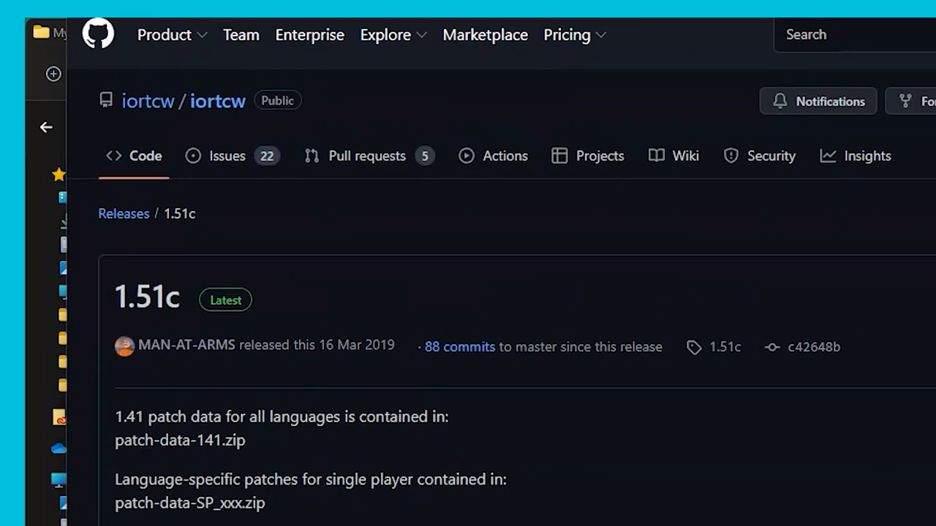
# Scroll the 1.51c release page down to the Assets list with patch-data-141.zip.
pyautogui.scroll(-3)
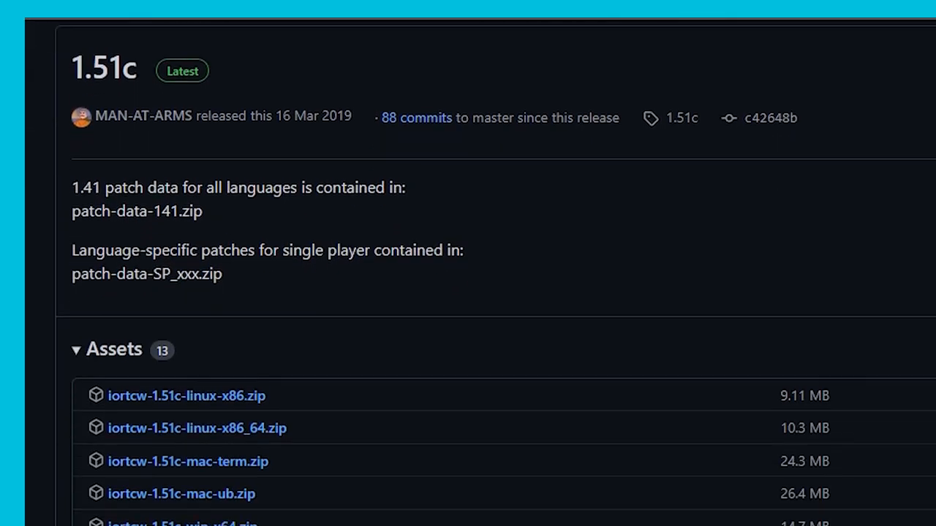
pyautogui.scroll(-3)
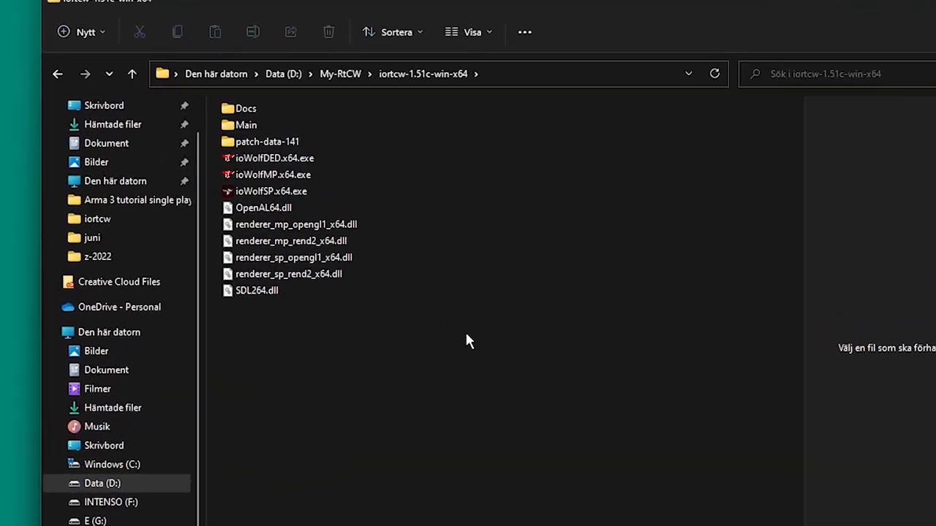
# Launch the single-player ioWolf executable from the iortcw-1.51c-win-x64 folder.
pyautogui.click(271, 191)
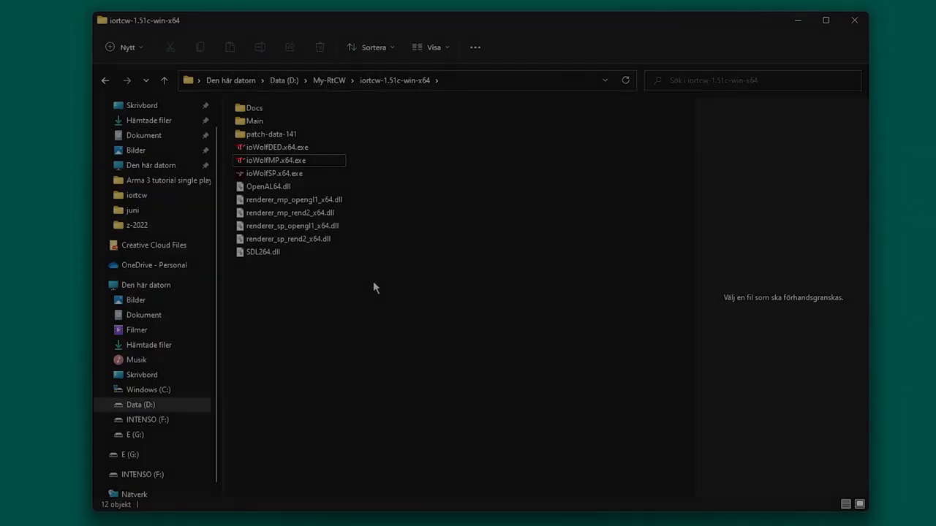
pyautogui.doubleClick(275, 160)
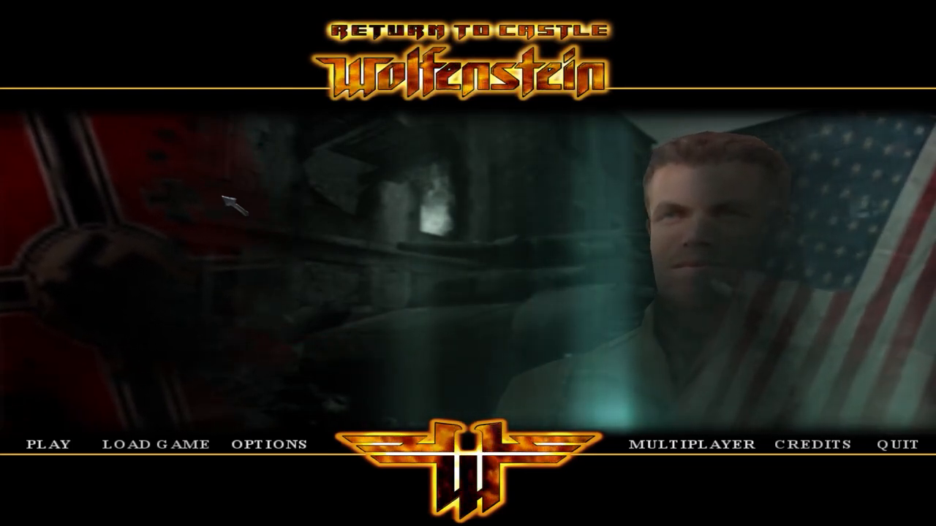
# Confirm the main menu loaded, then quit the game by confirming YES.
pyautogui.press('grave')
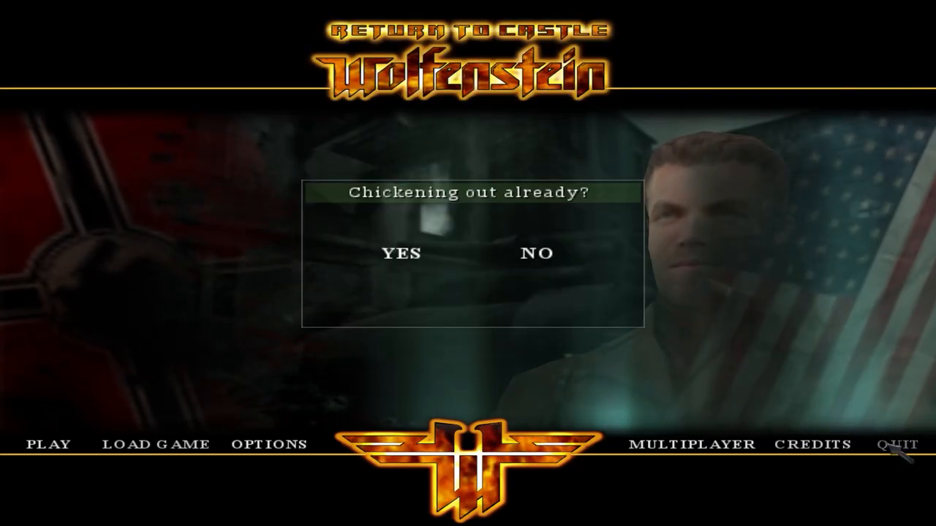
pyautogui.click(400, 253)
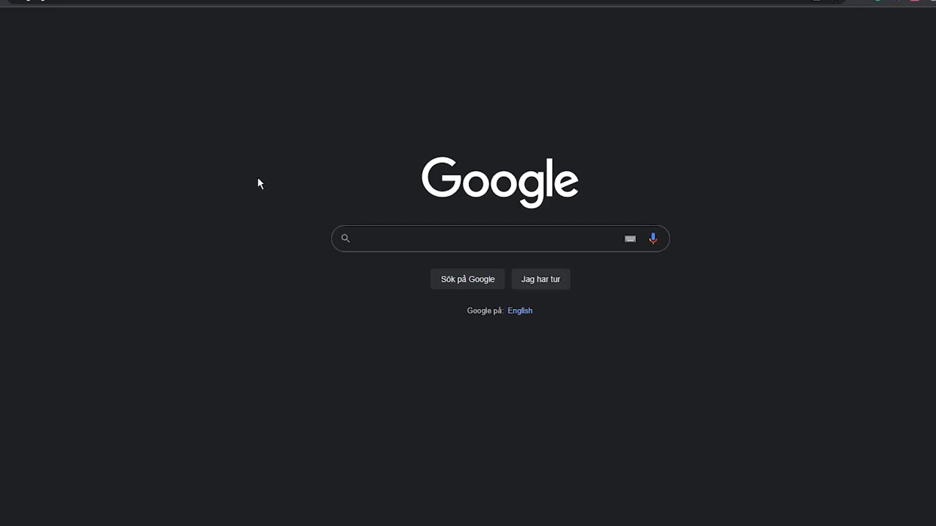
# Search Google for 'elude rtcw download' and open The Elude Project 1.1 addon page.
pyautogui.write('elude')
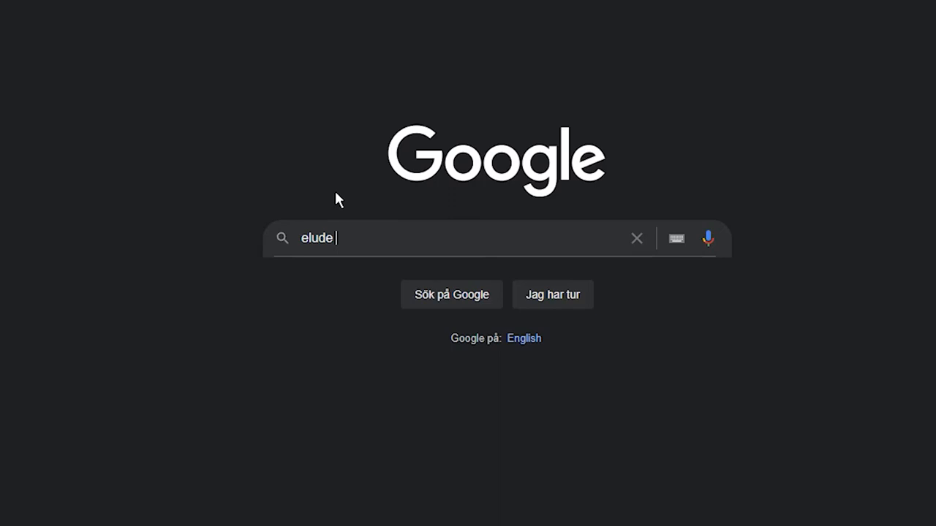
pyautogui.write('rtcw d')
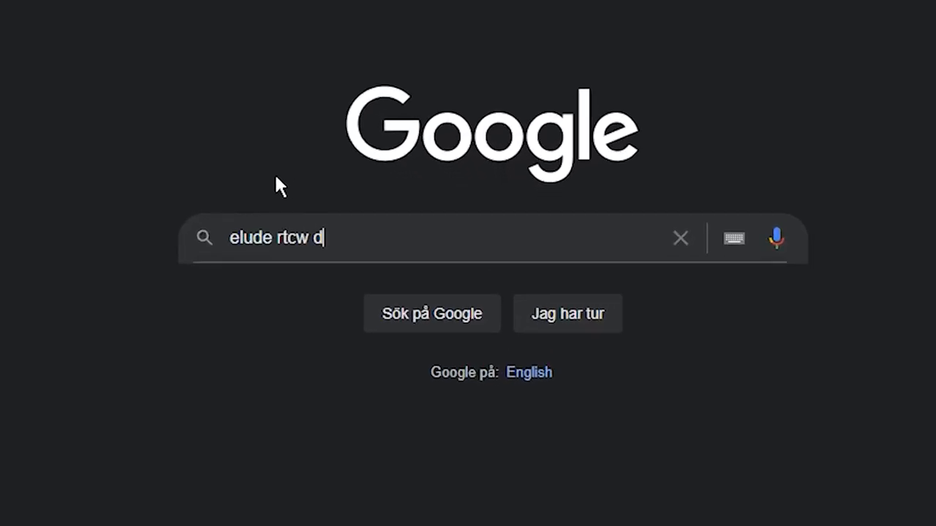
pyautogui.press('Return')
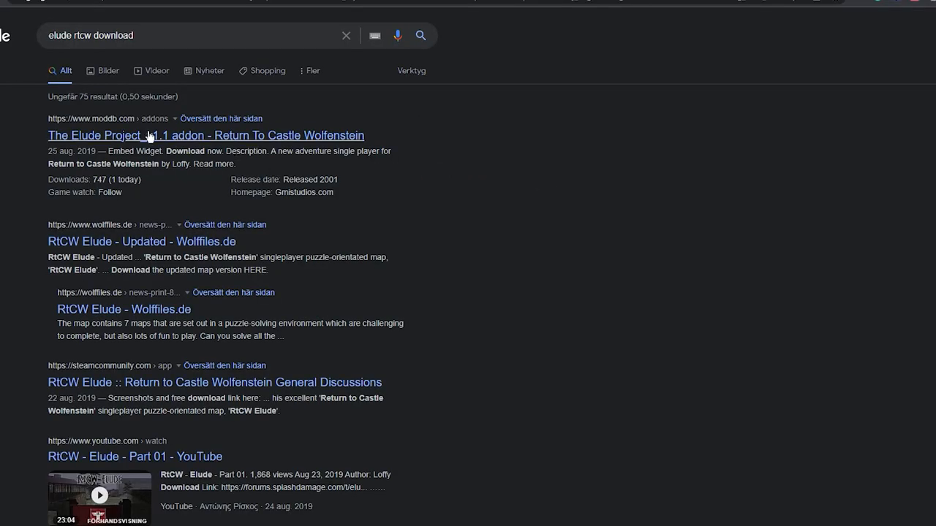
pyautogui.click(206, 135)
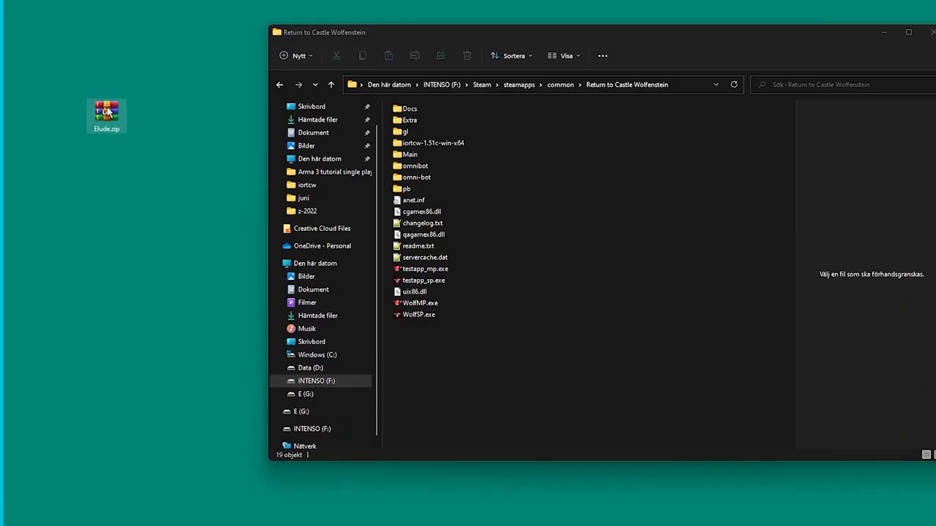
# Extract Elude.zip, place elude.pk3 in Main, and launch ioWolfSP.x64.exe.
pyautogui.rightClick(106, 116)
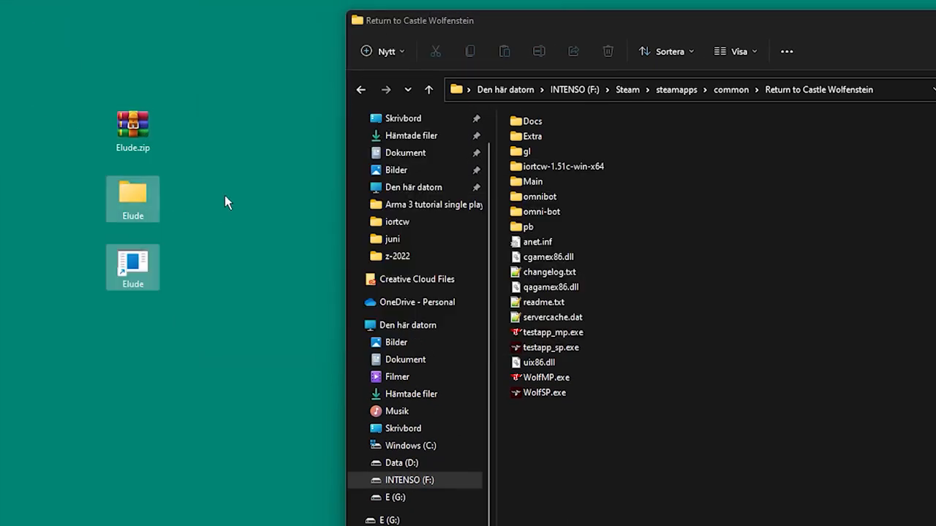
pyautogui.doubleClick(133, 191)
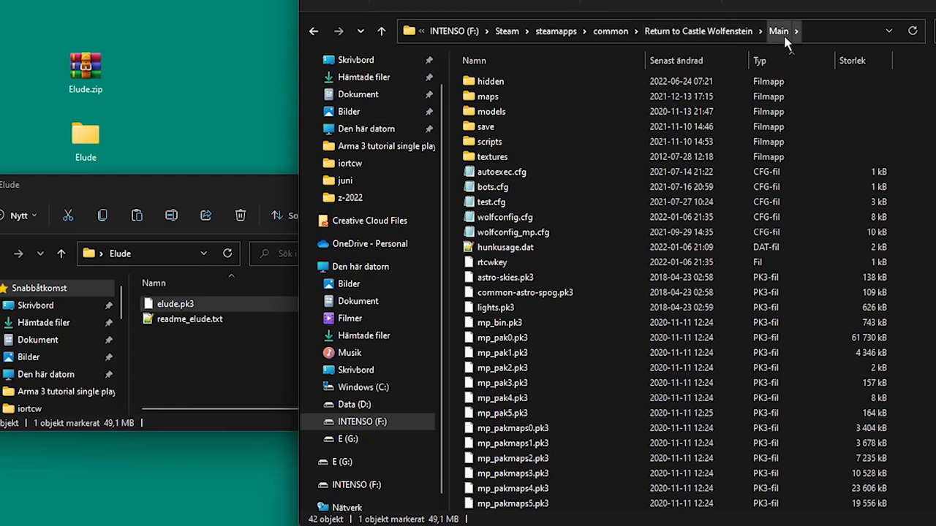
pyautogui.scroll(-3)
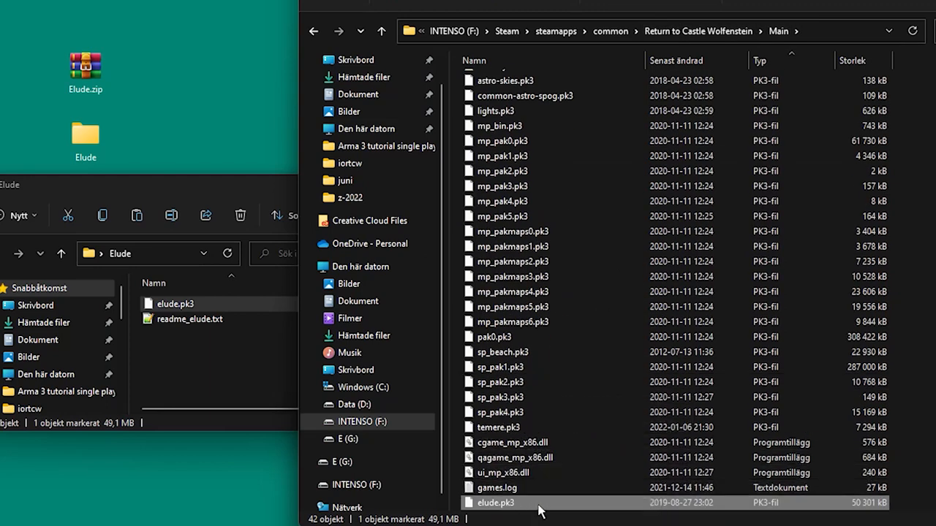
pyautogui.scroll(3)
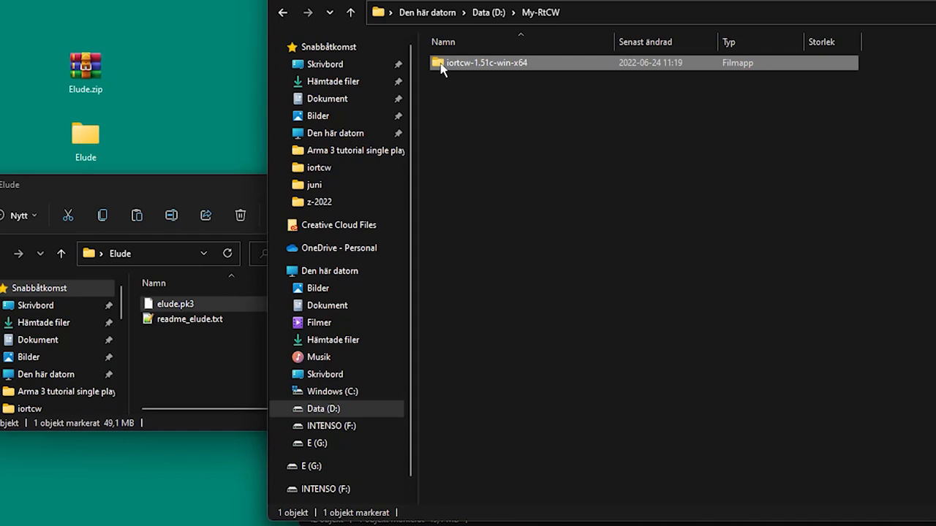
pyautogui.doubleClick(487, 62)
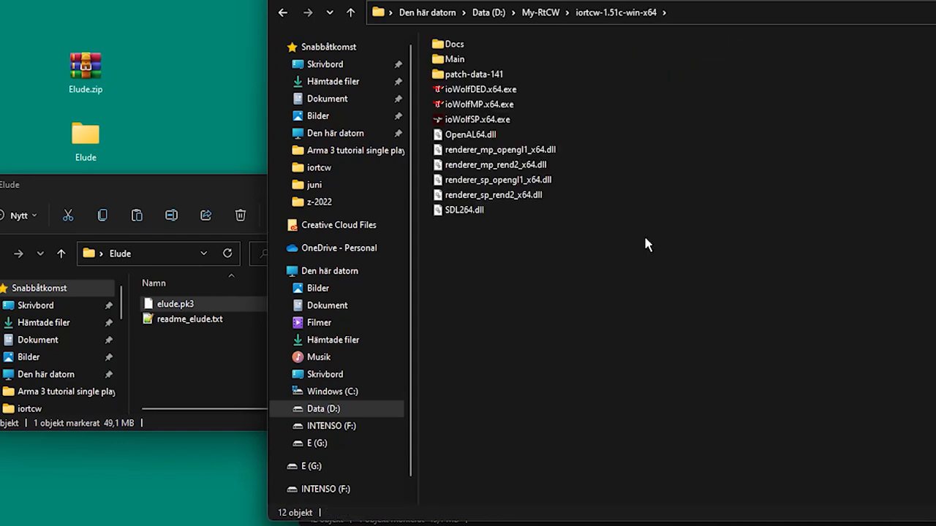
pyautogui.doubleClick(478, 120)
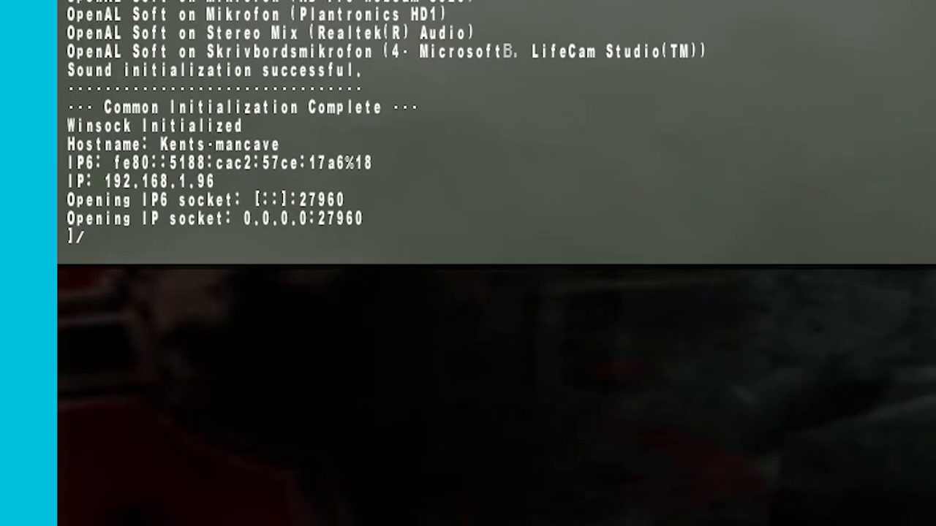
# Load the Elude map with the spdevmap console command and start walking forward.
pyautogui.write('spdevma')
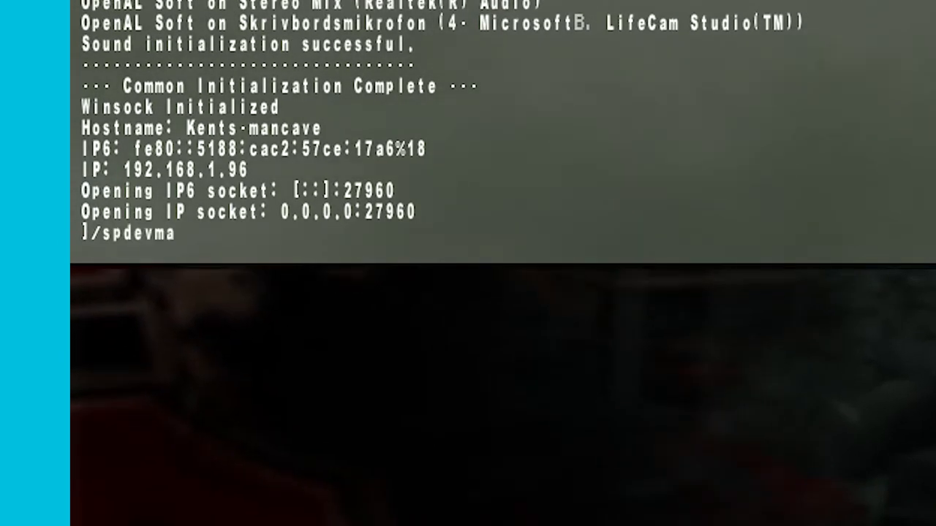
pyautogui.write('p e')
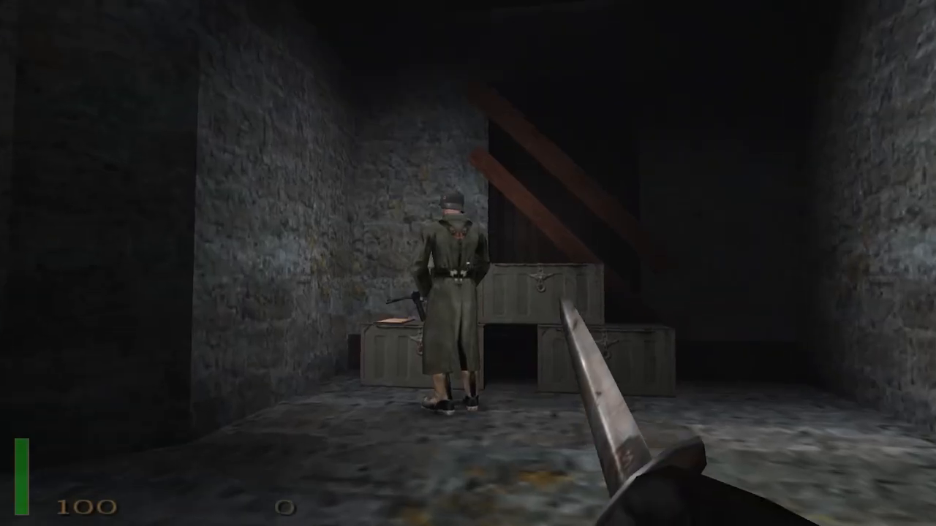
pyautogui.press('w')
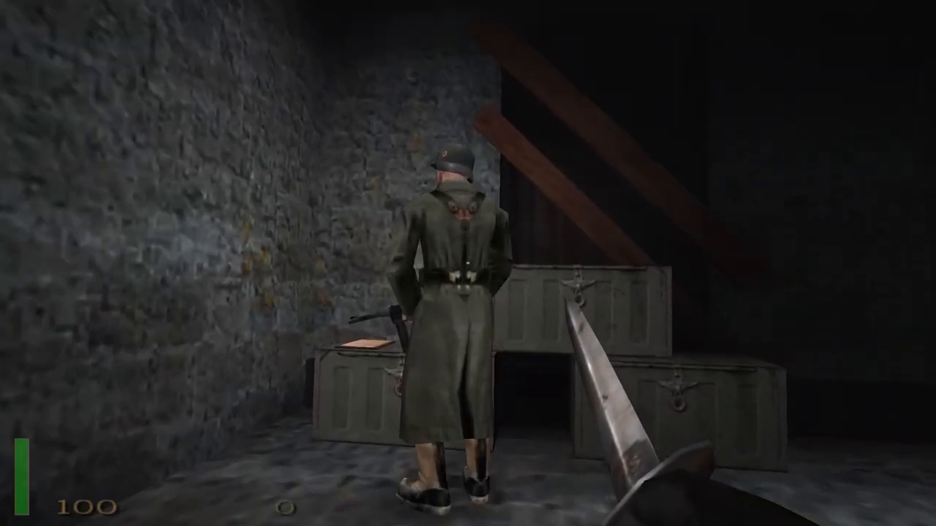